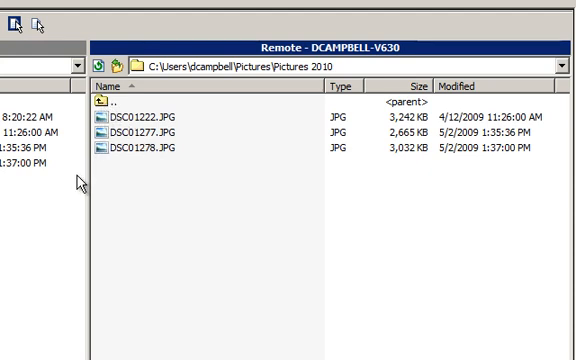
mouse_move(10, 276)
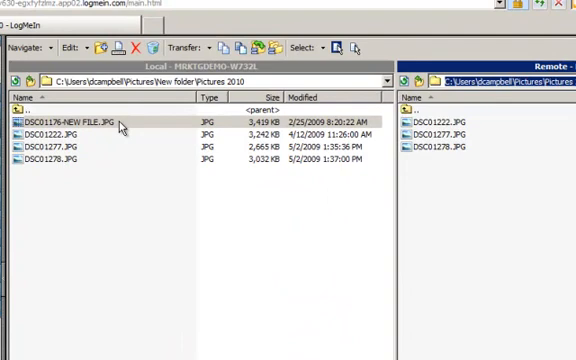
Step: Move DSC01176-NEW FILE.JPG from local Pictures 2010 into the remote Pictures 2010 folder via Transfer > Move
left_click(70, 120)
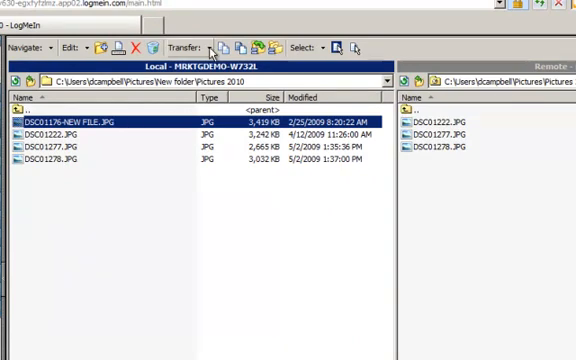
left_click(196, 48)
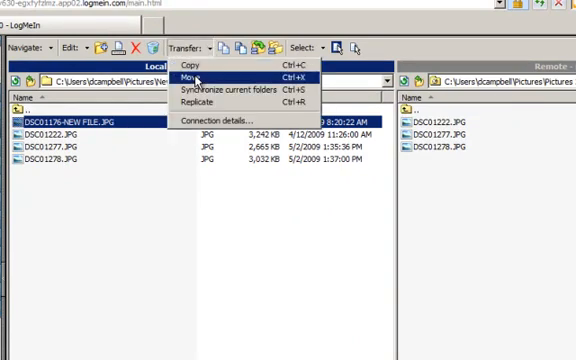
left_click(192, 76)
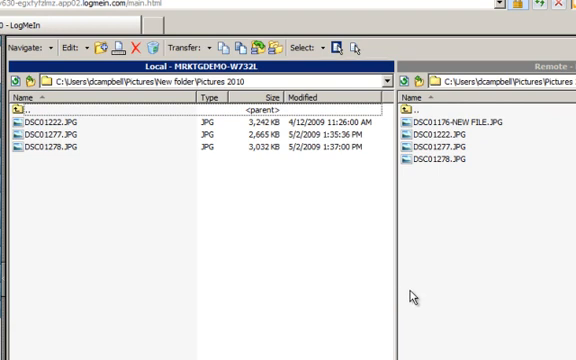
mouse_move(480, 202)
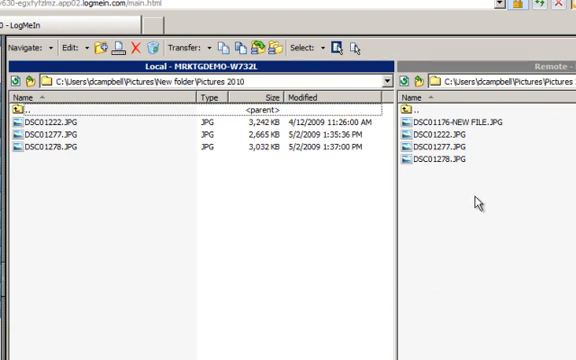
mouse_move(488, 128)
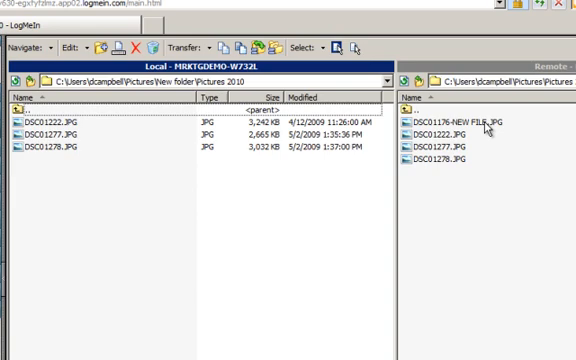
left_click(456, 124)
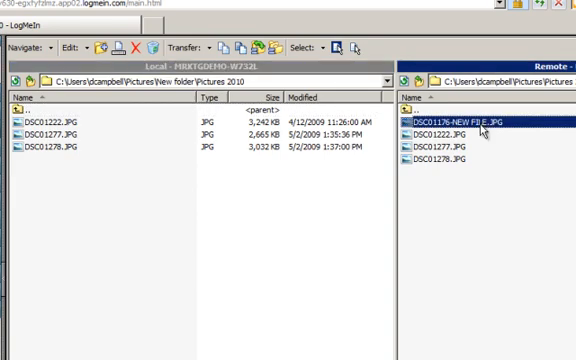